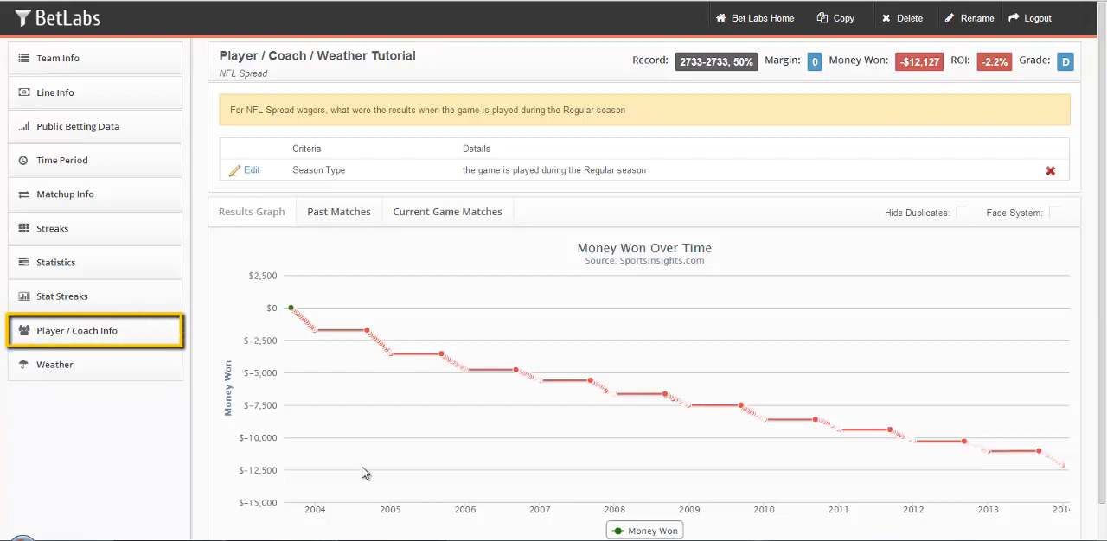
Step: Expand Player / Coach Info and open the QB filter list of 174 quarterbacks
{"action": "left_click", "coordinate": [76, 331]}
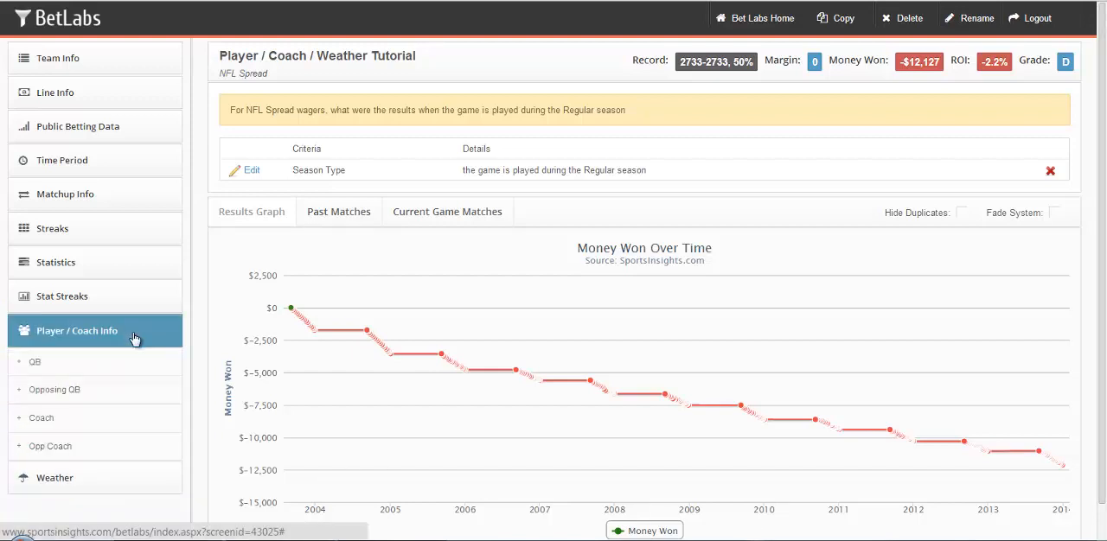
{"action": "scroll", "scroll_direction": "down", "scroll_amount": 3}
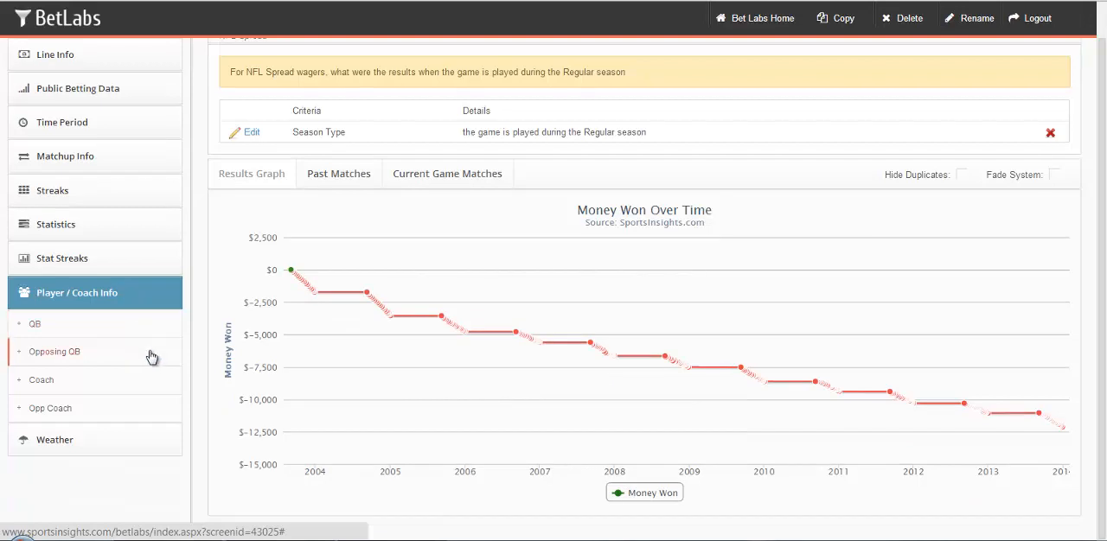
{"action": "mouse_move", "coordinate": [194, 436]}
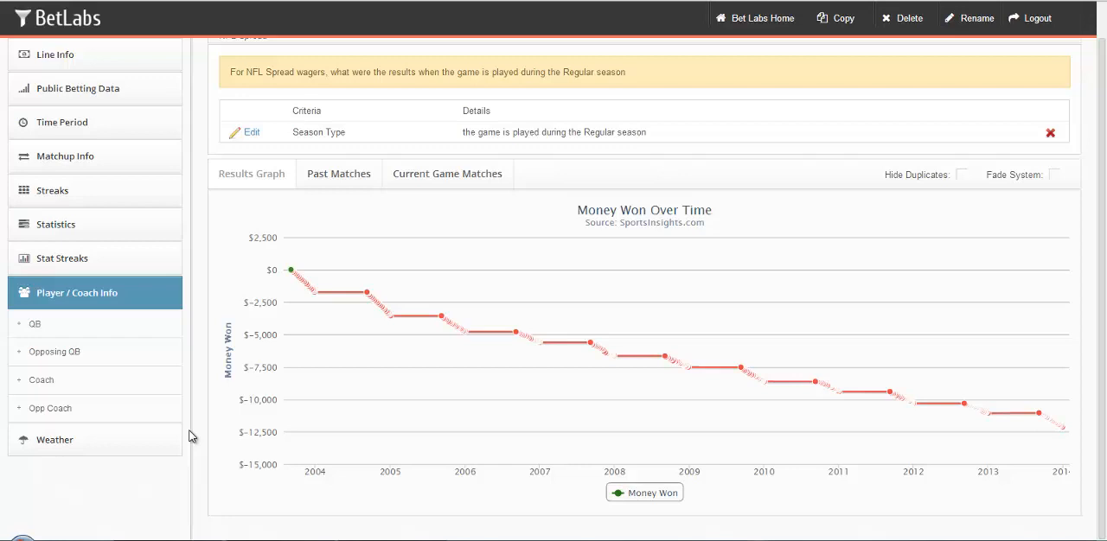
{"action": "left_click", "coordinate": [35, 323]}
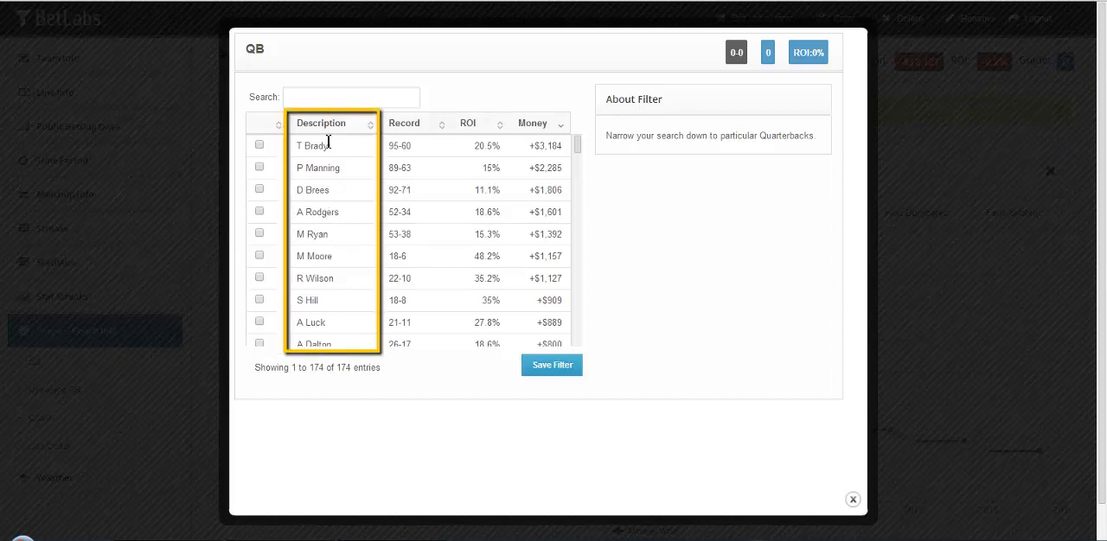
{"action": "left_click", "coordinate": [321, 123]}
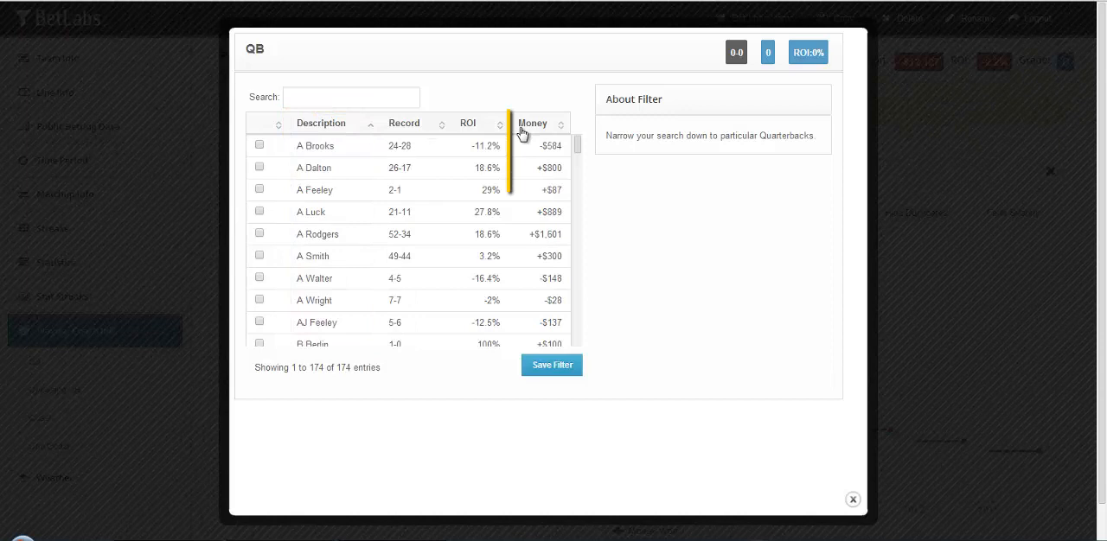
{"action": "left_click", "coordinate": [532, 122]}
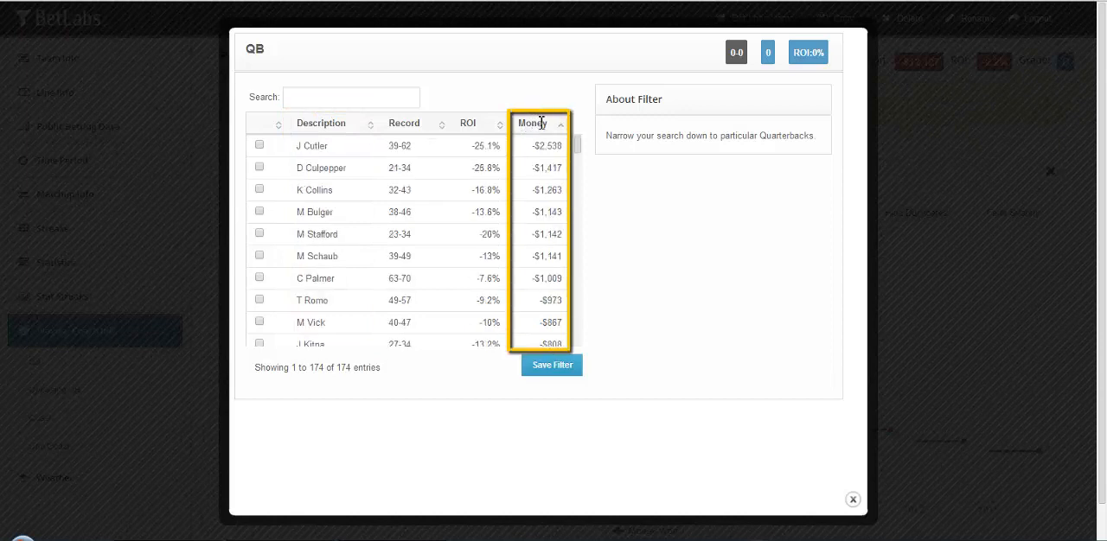
{"action": "left_click", "coordinate": [536, 122]}
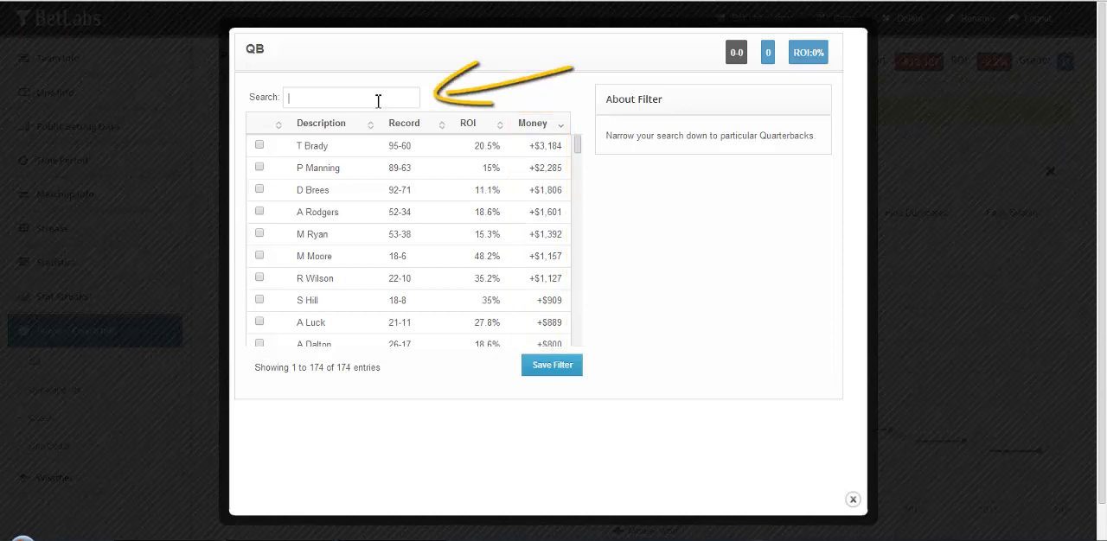
{"action": "type", "text": "romo"}
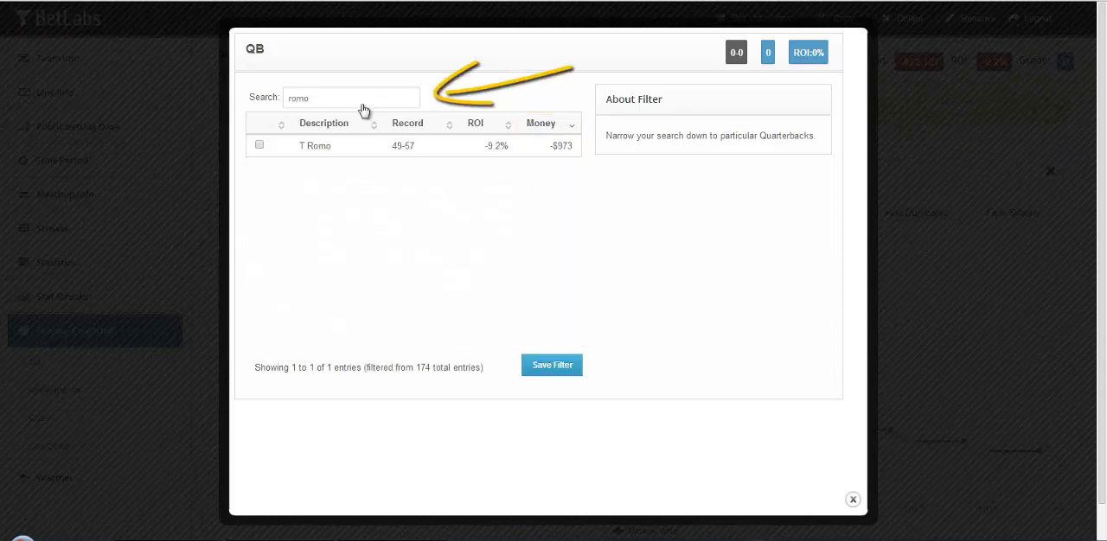
{"action": "left_click", "coordinate": [259, 144]}
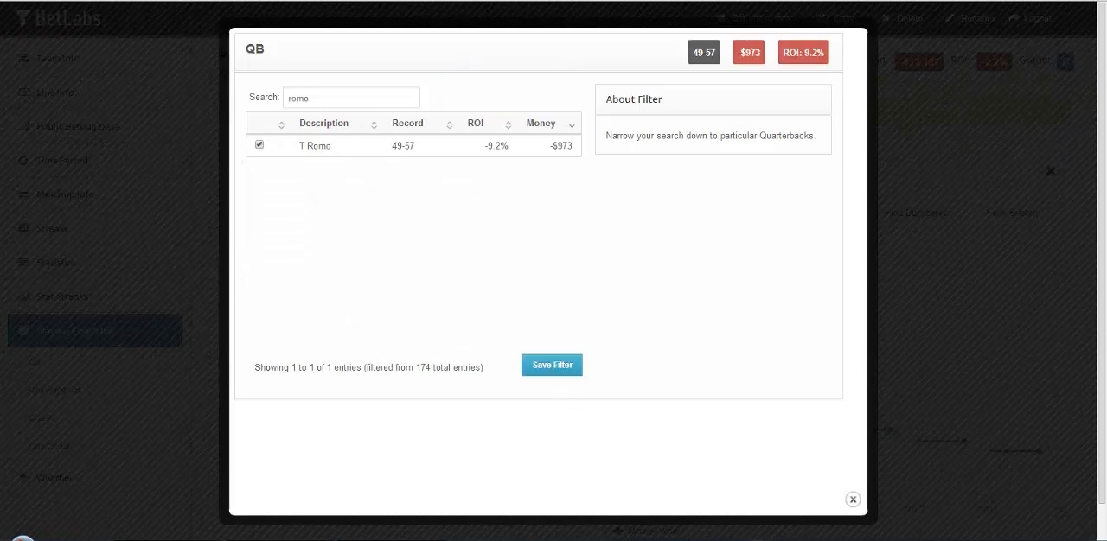
{"action": "left_click", "coordinate": [852, 499]}
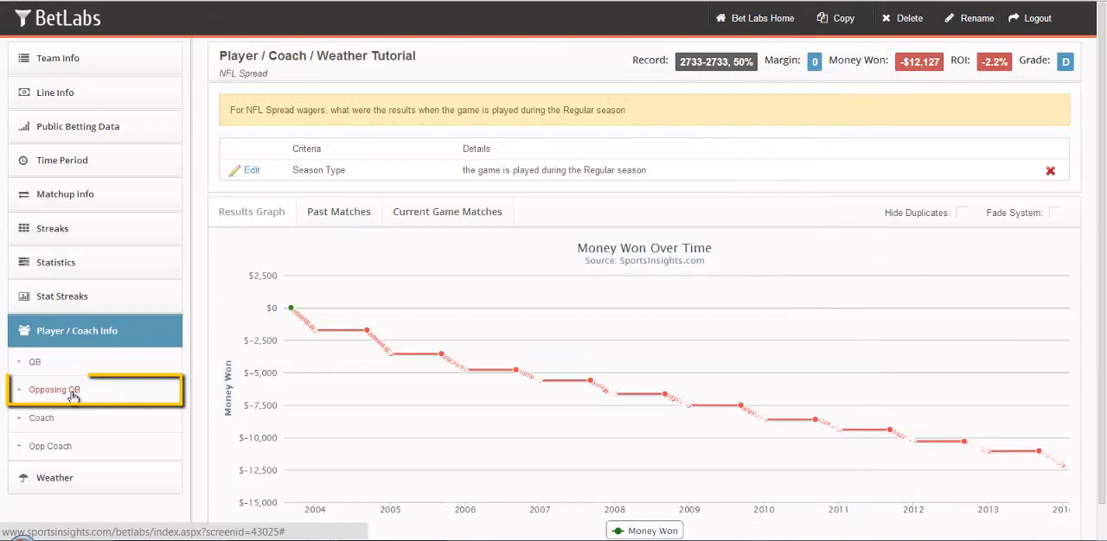
{"action": "left_click", "coordinate": [54, 389]}
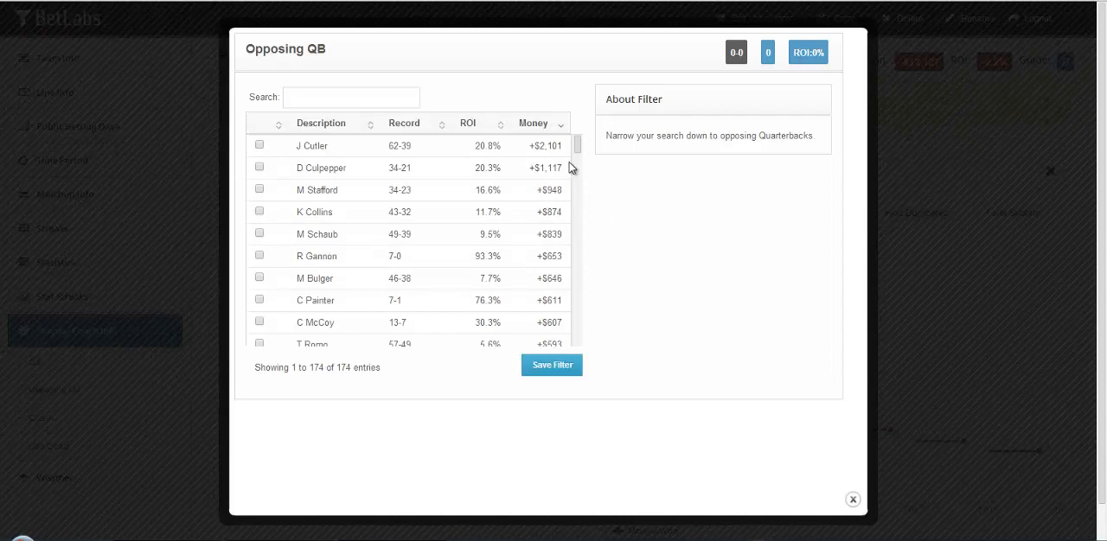
{"action": "left_click", "coordinate": [851, 499]}
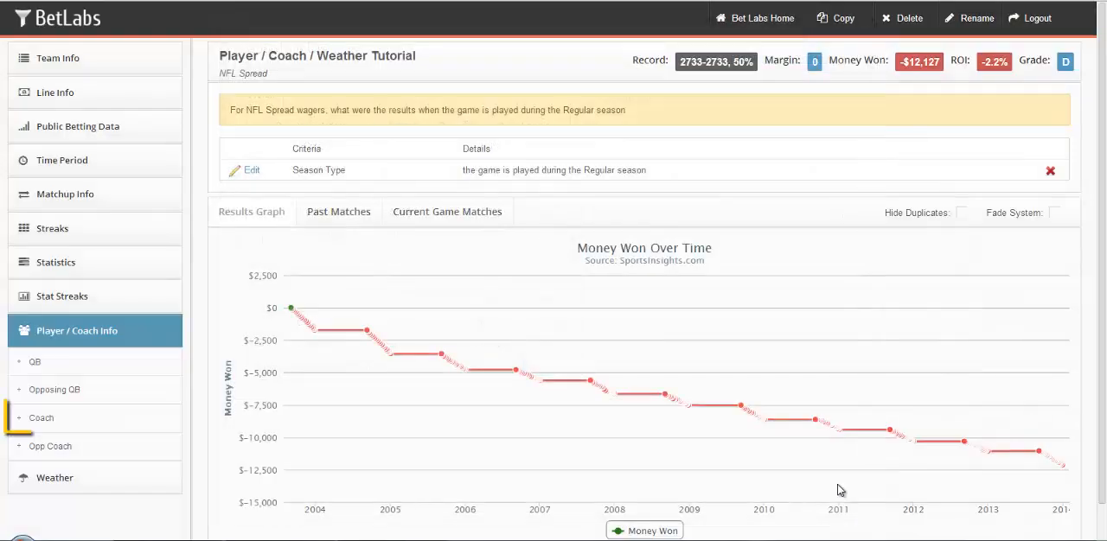
{"action": "left_click", "coordinate": [41, 417]}
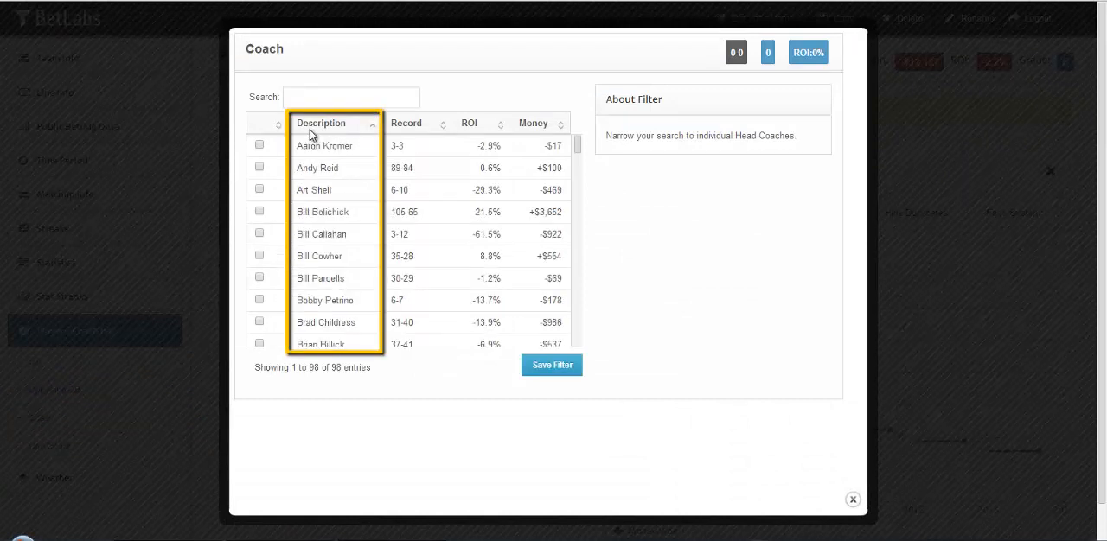
{"action": "scroll", "scroll_direction": "down", "scroll_amount": 3}
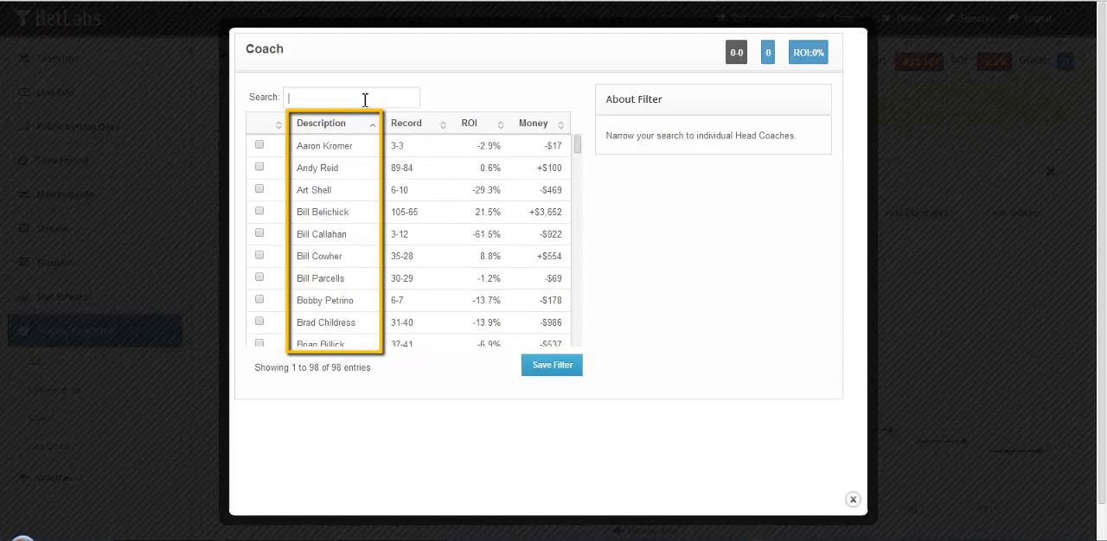
{"action": "type", "text": "kelly"}
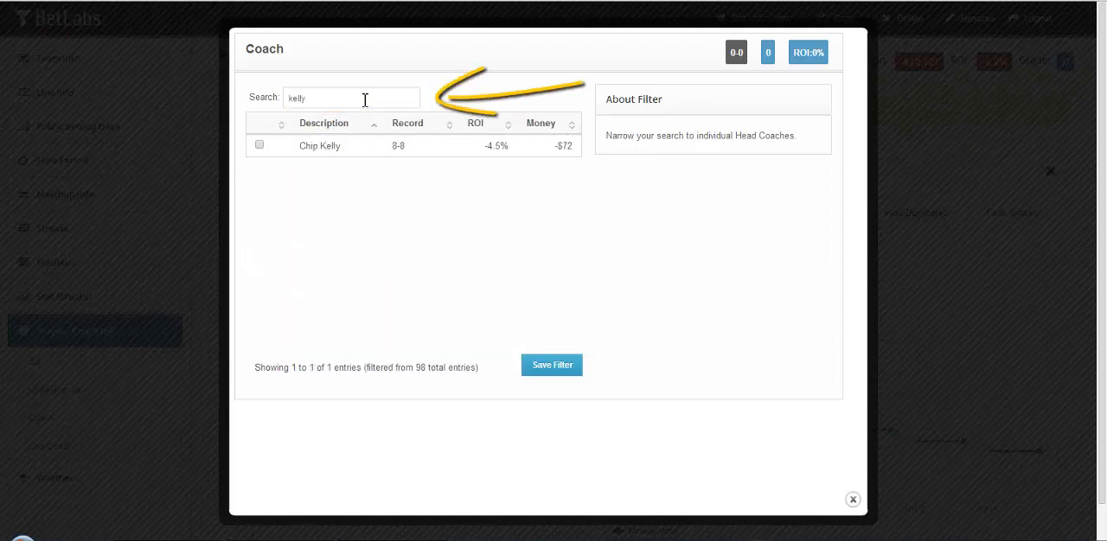
{"action": "left_click", "coordinate": [258, 144]}
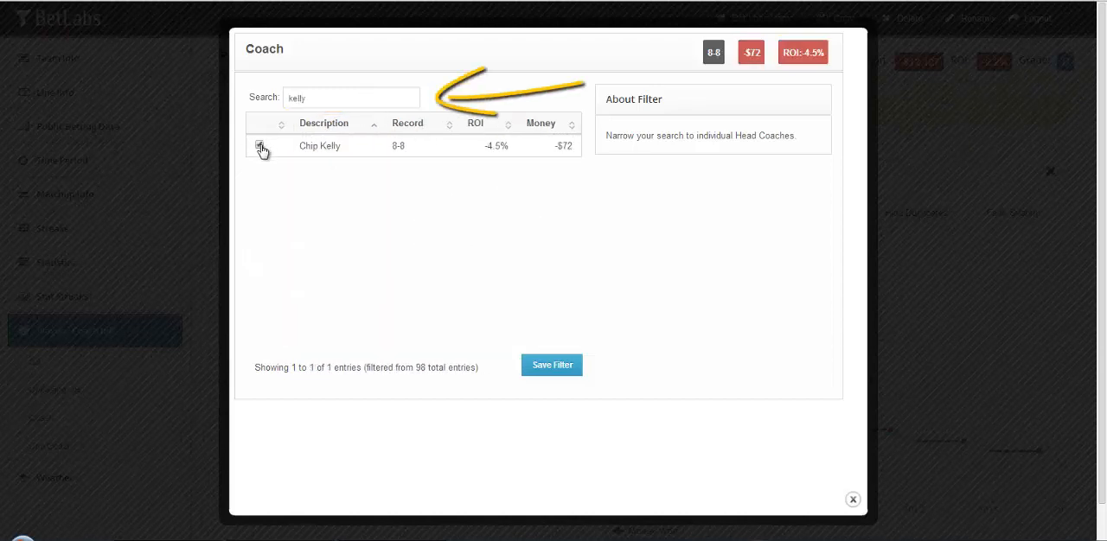
{"action": "left_click", "coordinate": [259, 145]}
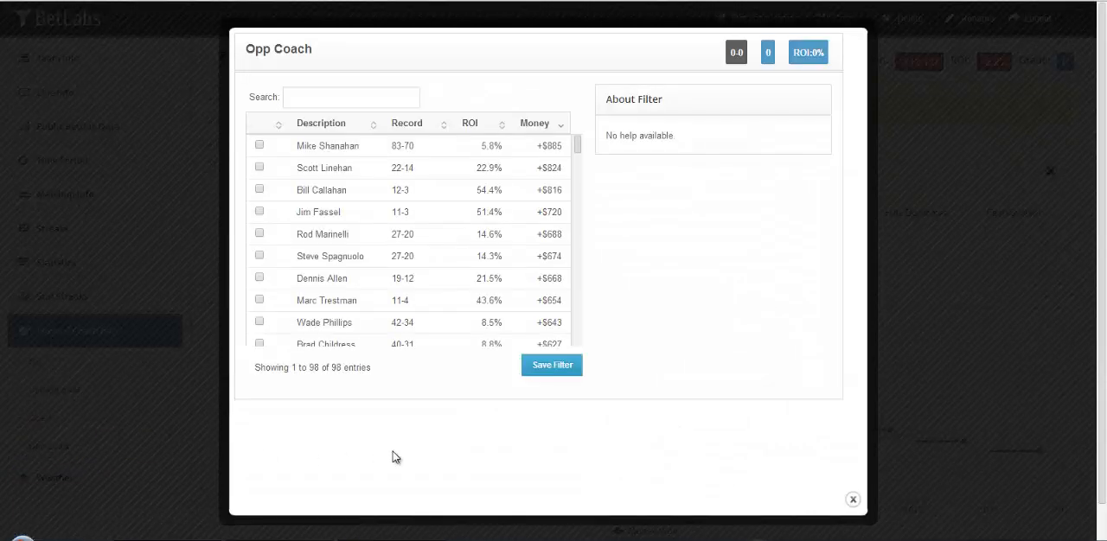
{"action": "mouse_move", "coordinate": [852, 500]}
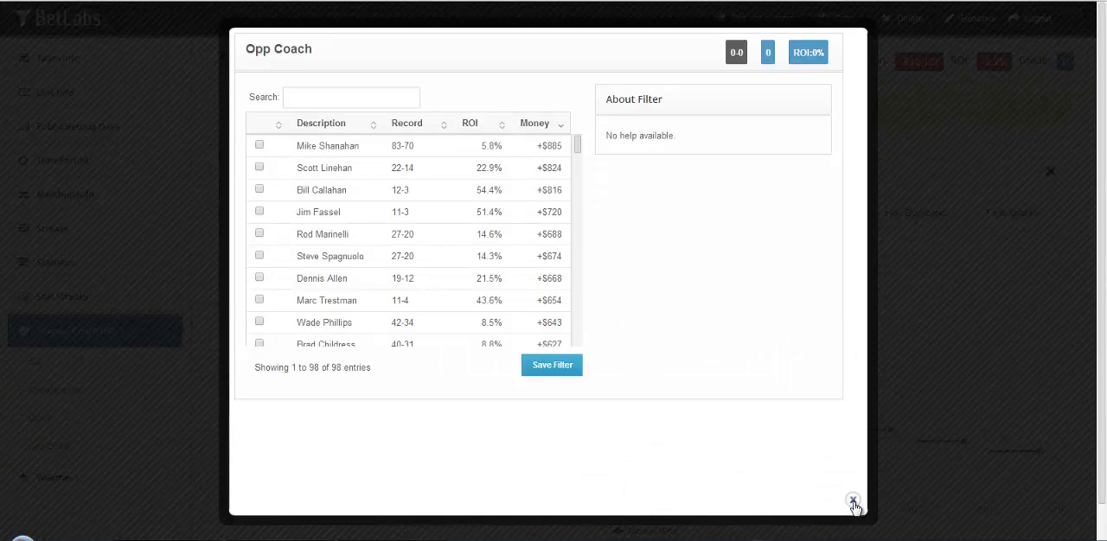
{"action": "left_click", "coordinate": [852, 501]}
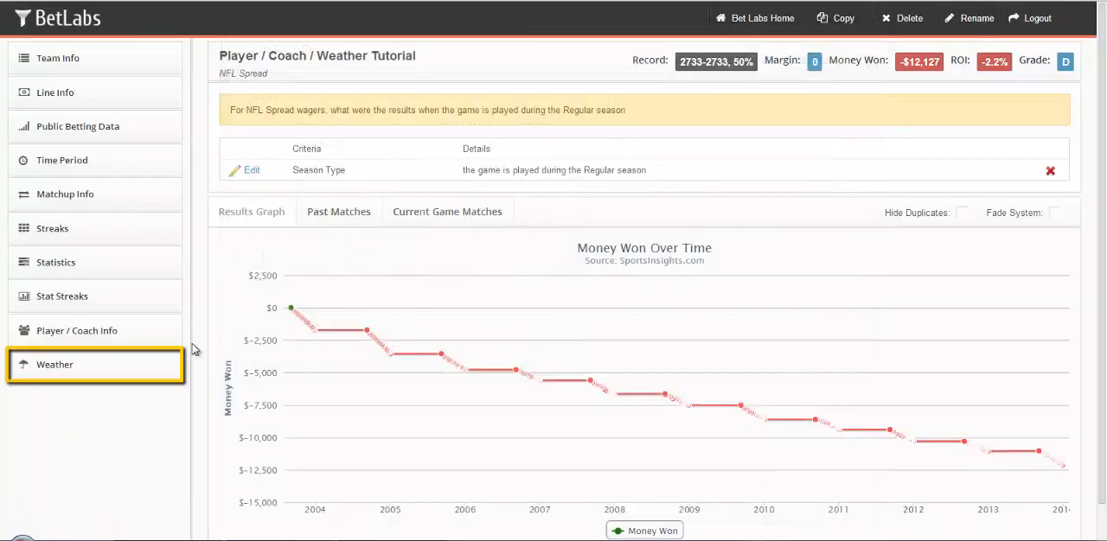
Step: Expand the Weather filters and open the Temperature filter
{"action": "left_click", "coordinate": [54, 364]}
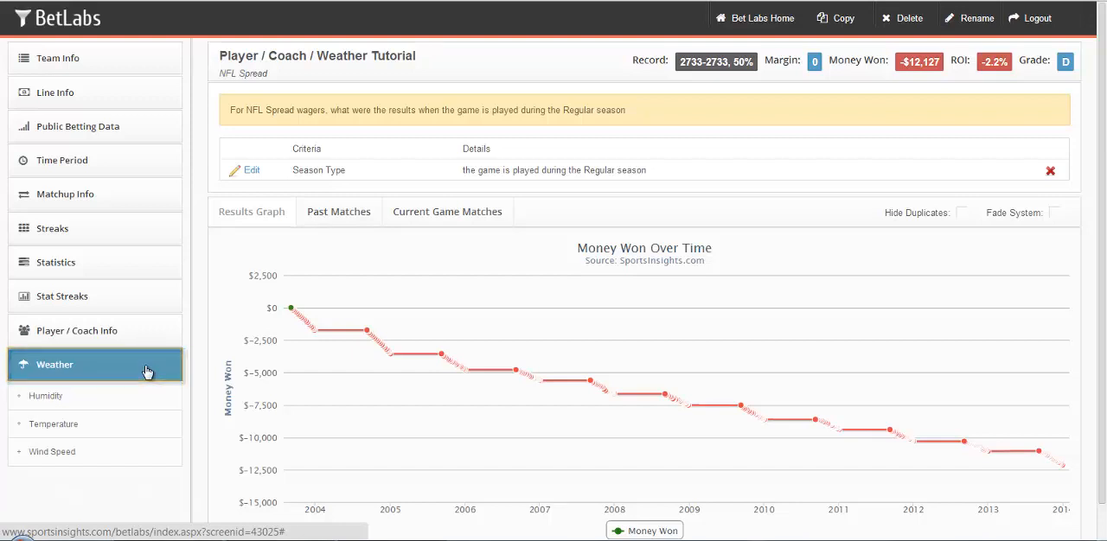
{"action": "mouse_move", "coordinate": [138, 459]}
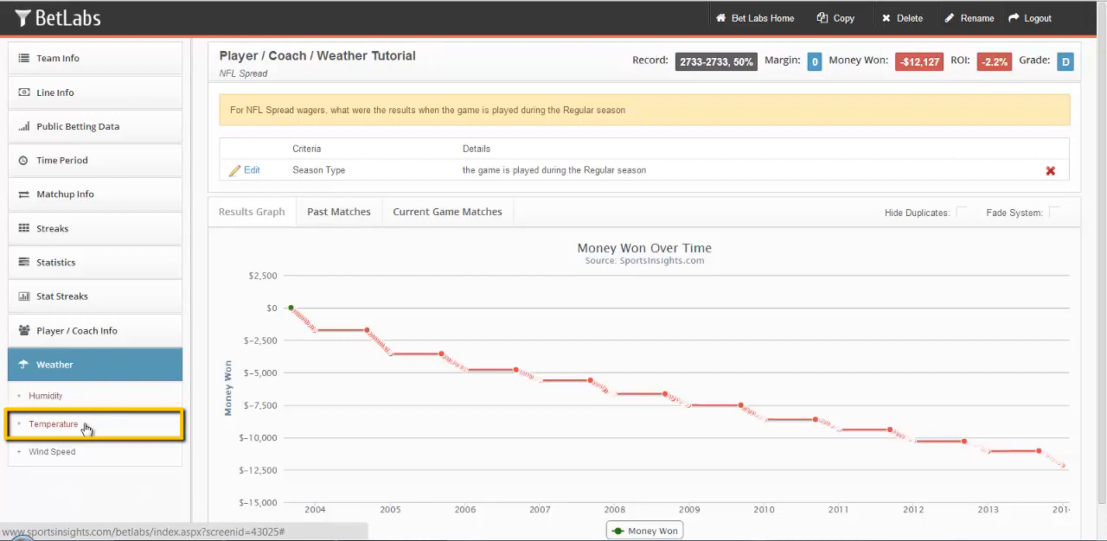
{"action": "left_click", "coordinate": [54, 423]}
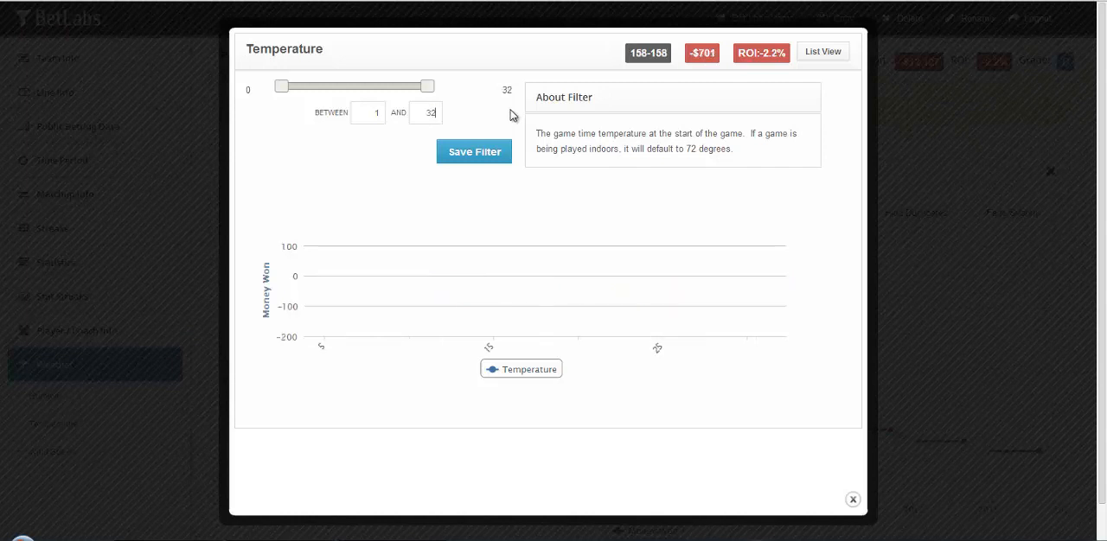
Step: Set the temperature range between 1 and 32 and save the filter
{"action": "left_click", "coordinate": [474, 151]}
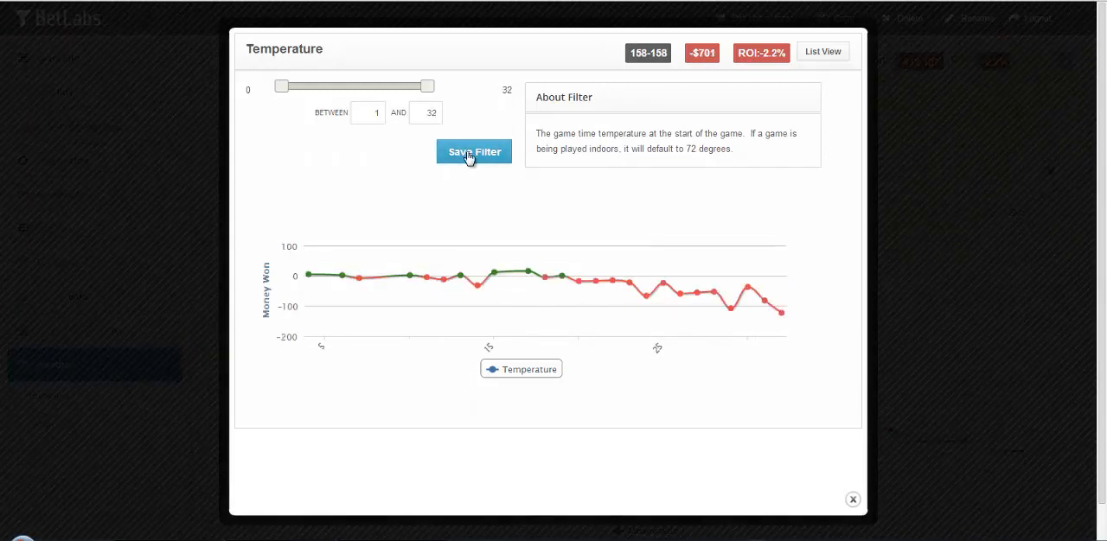
{"action": "left_click", "coordinate": [474, 151]}
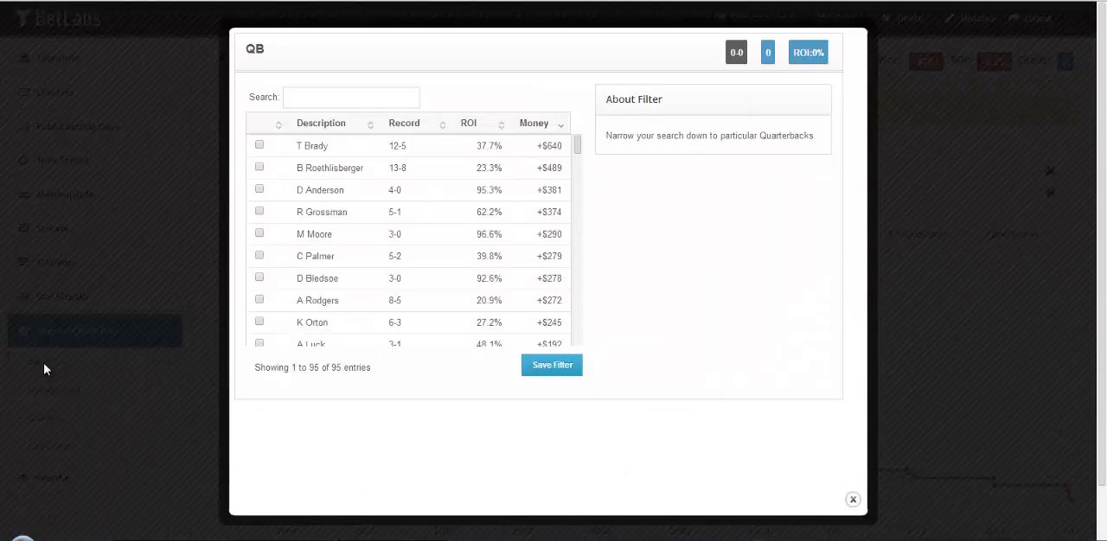
Step: Select T Brady, B Roethlisberger and D Anderson as QBs and save the filter
{"action": "left_click", "coordinate": [259, 145]}
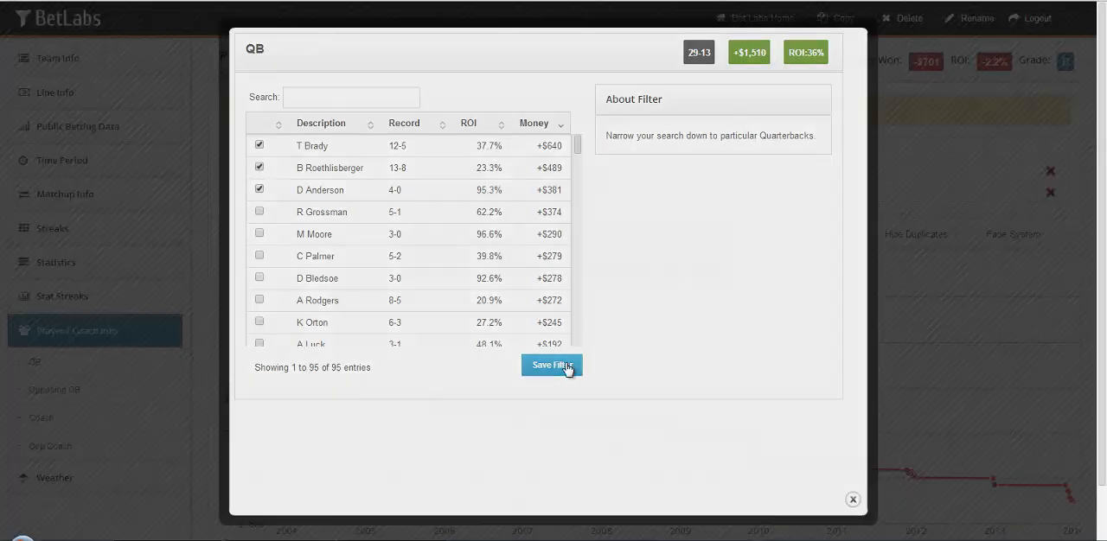
{"action": "left_click", "coordinate": [552, 364]}
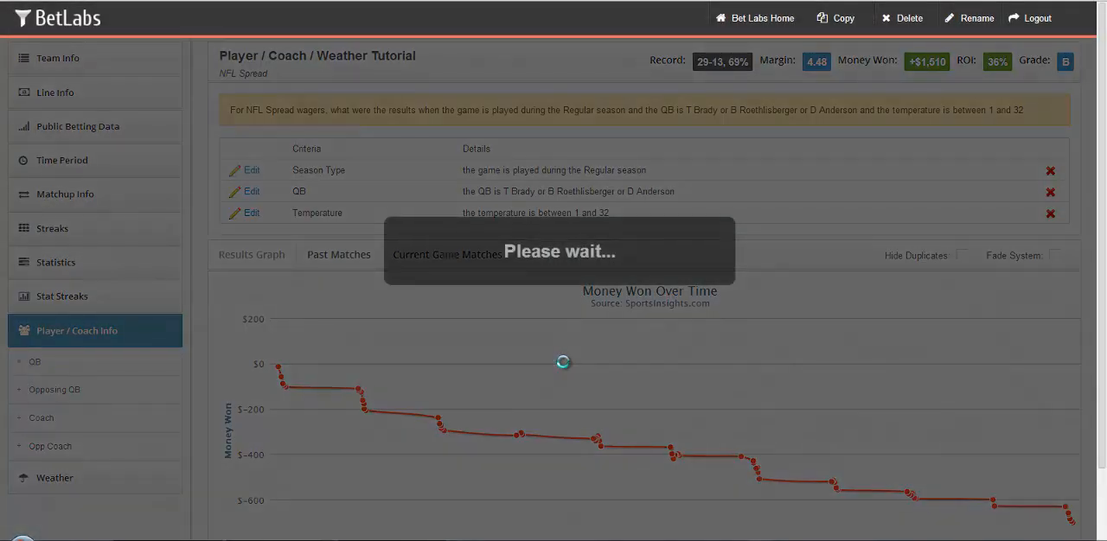